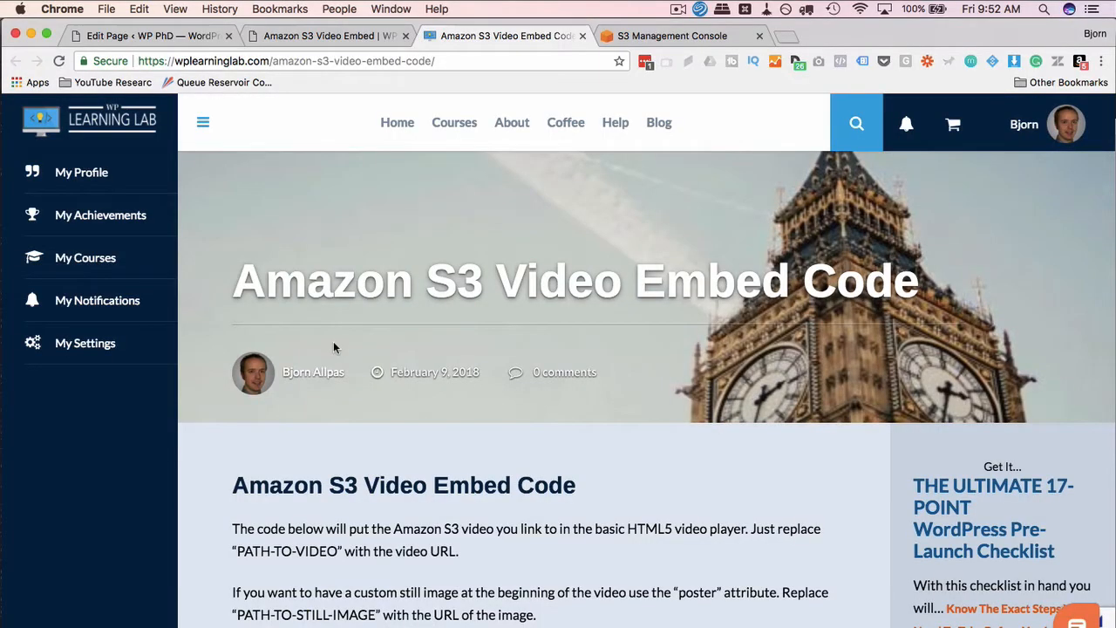
Scroll down through the Amazon S3 Video Embed Code article.
scroll(down, 3)
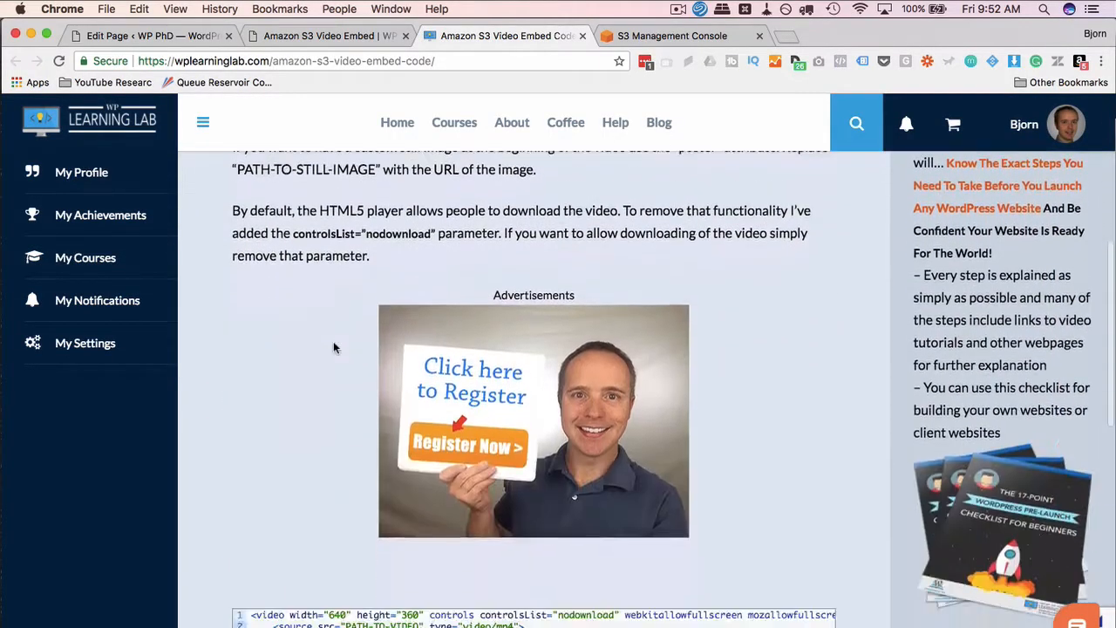
scroll(down, 3)
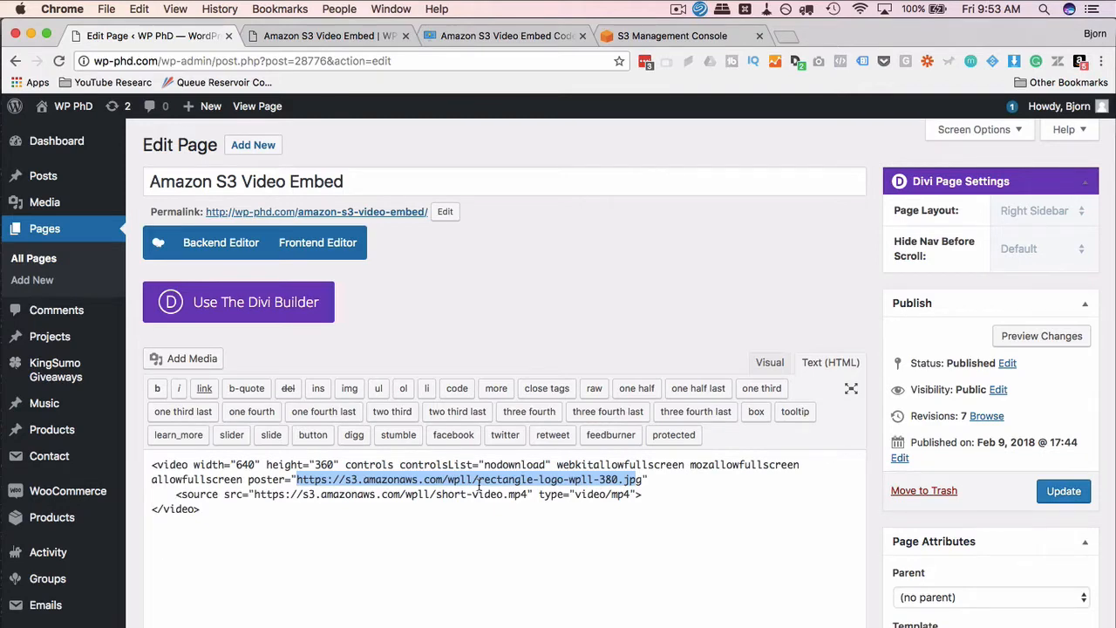
click(506, 35)
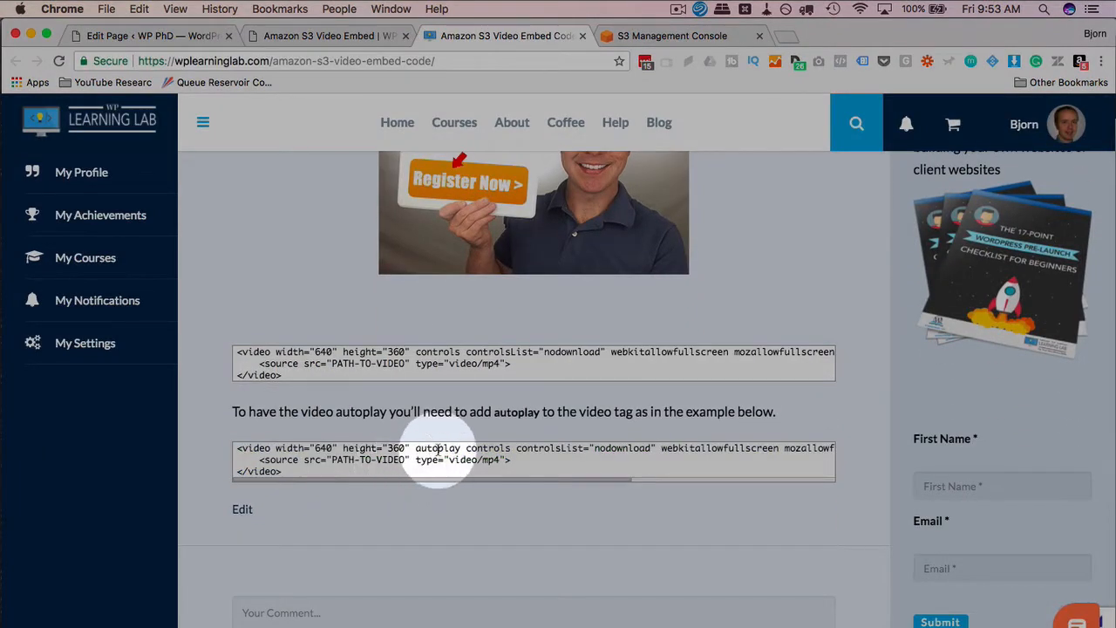
double_click(436, 447)
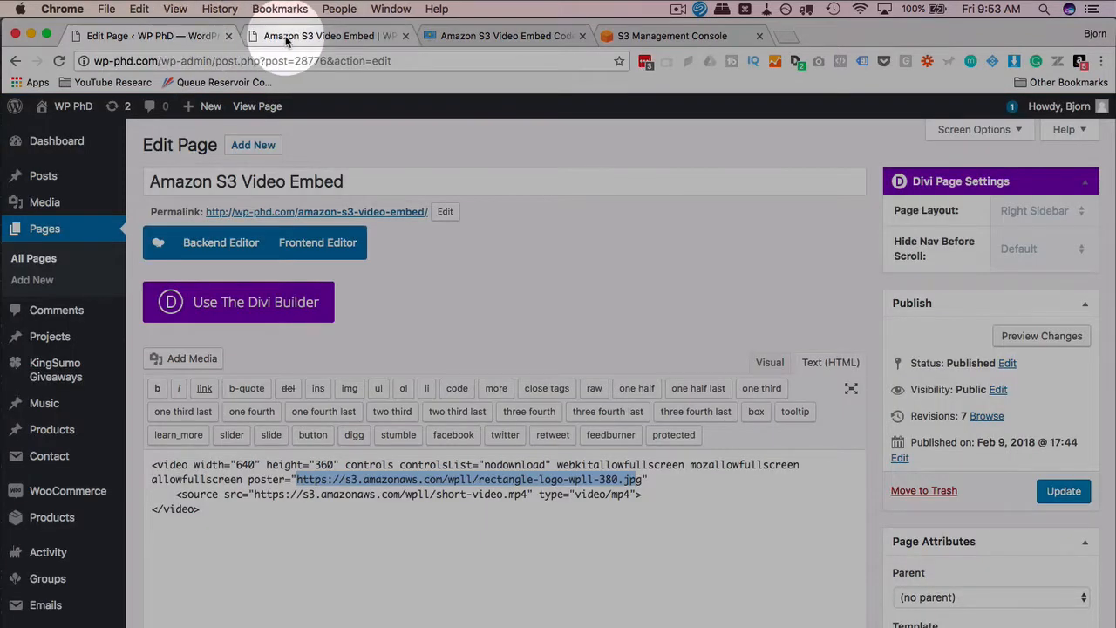
click(328, 35)
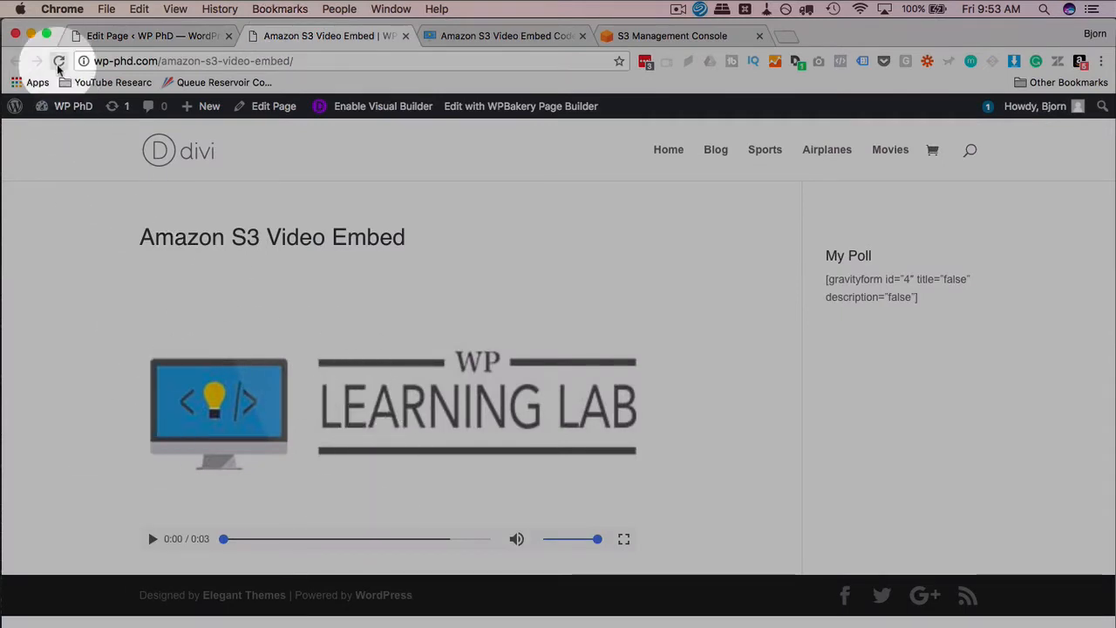
click(59, 61)
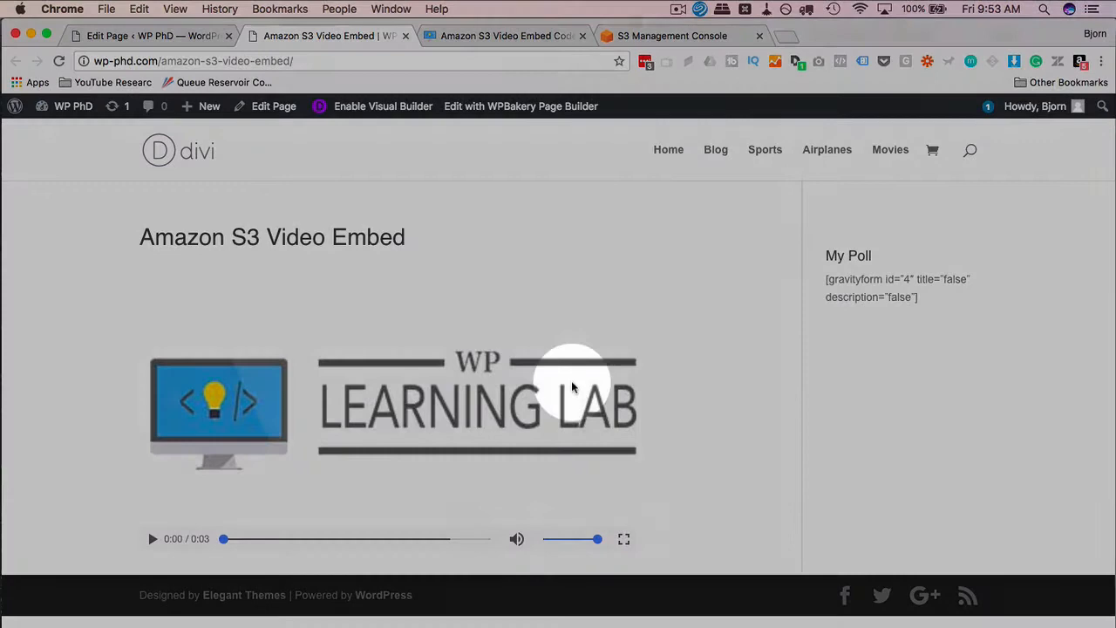
click(154, 537)
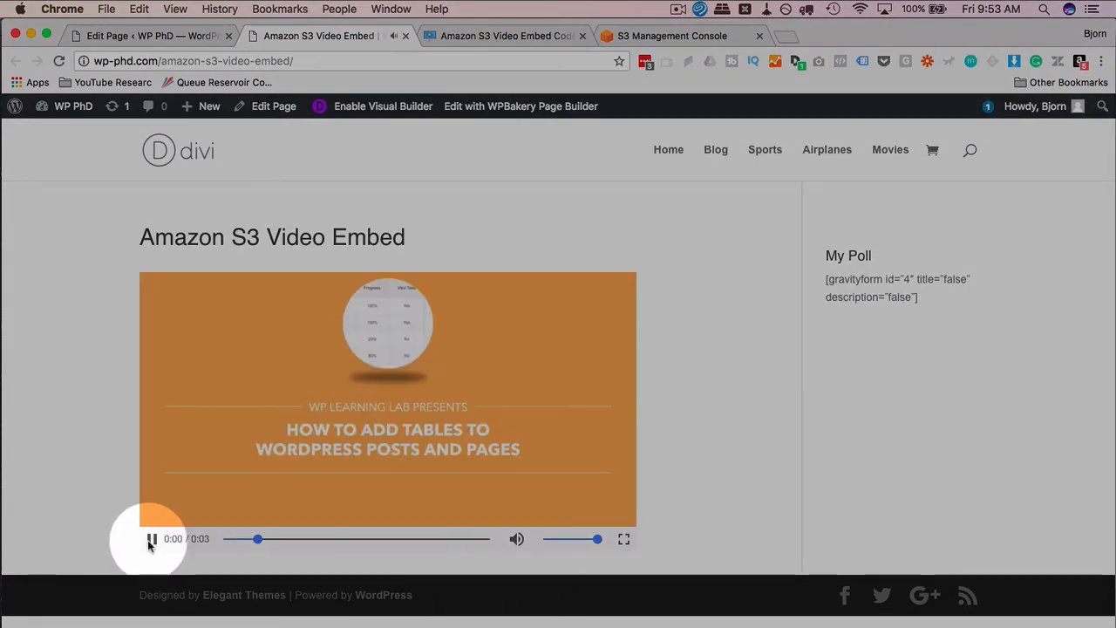
click(153, 538)
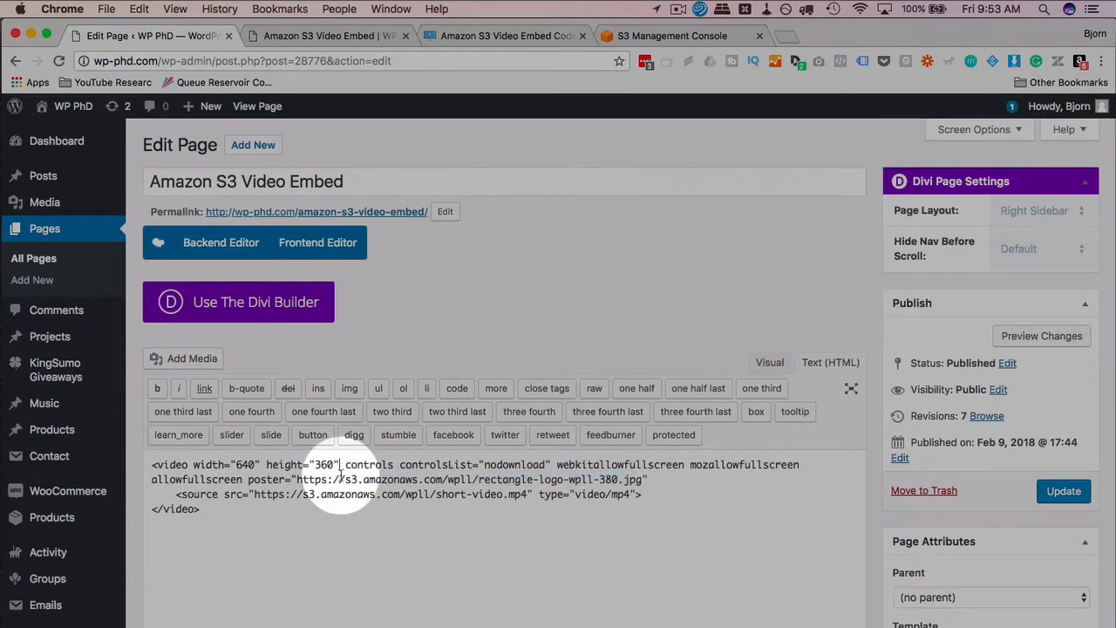
Add autoplay after height="360" in the video tag, update the page and view it live.
text(autoplay)
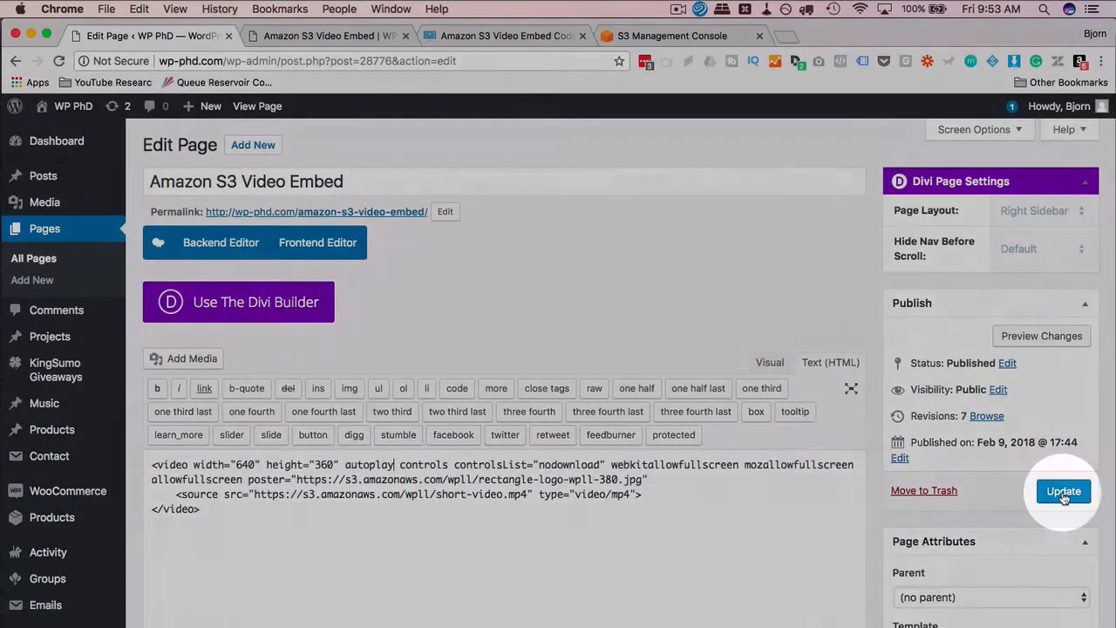
click(327, 35)
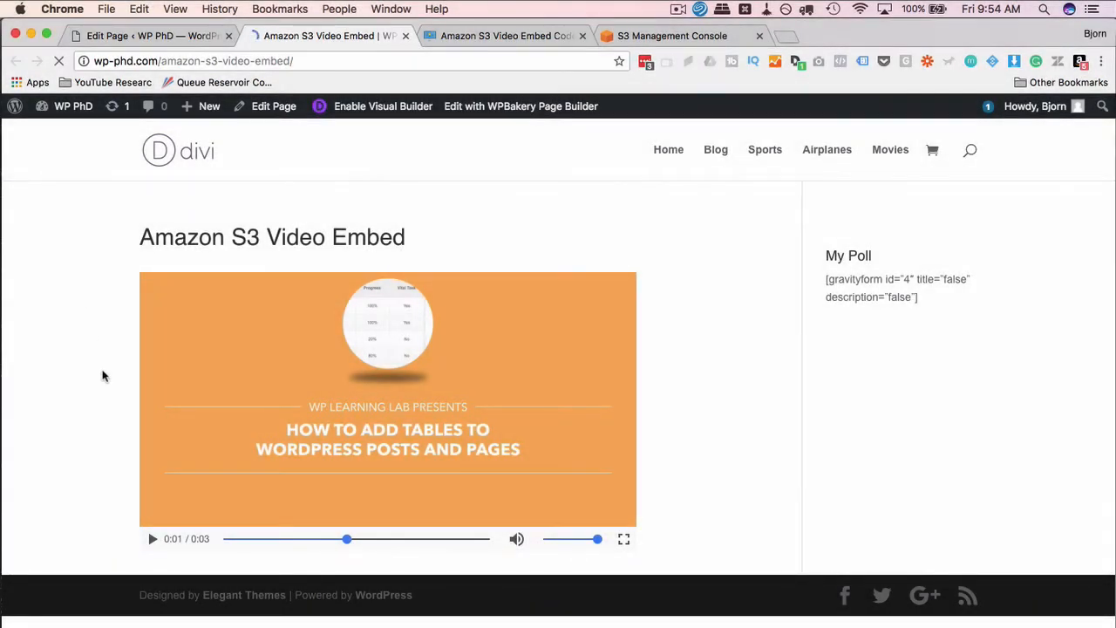
click(153, 537)
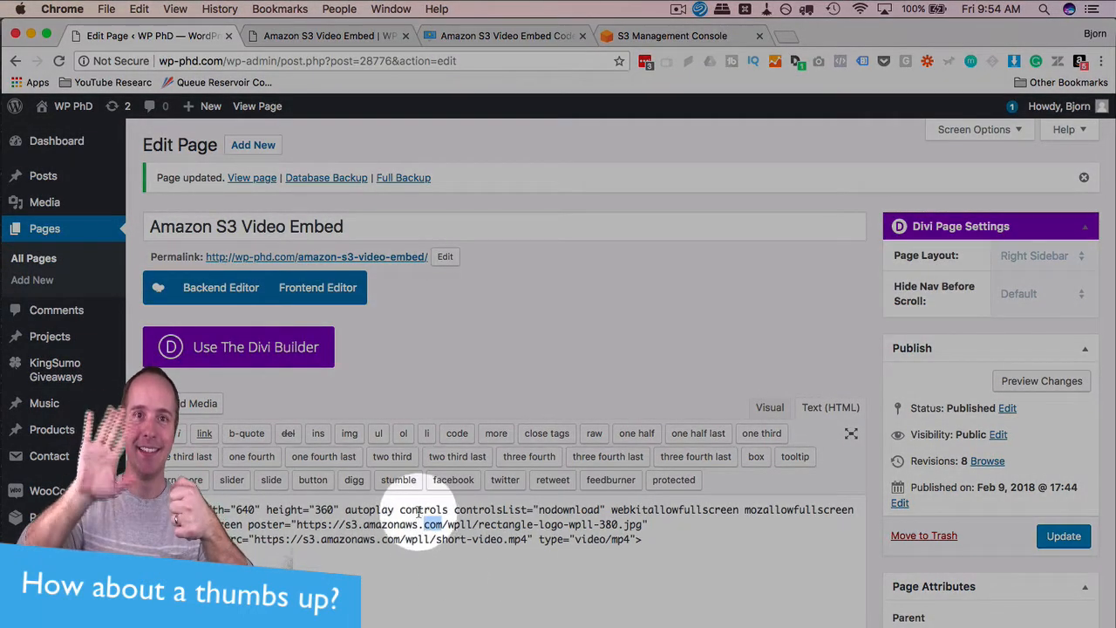
Remove the controls attribute from the video tag and return to the page editor.
double_click(423, 509)
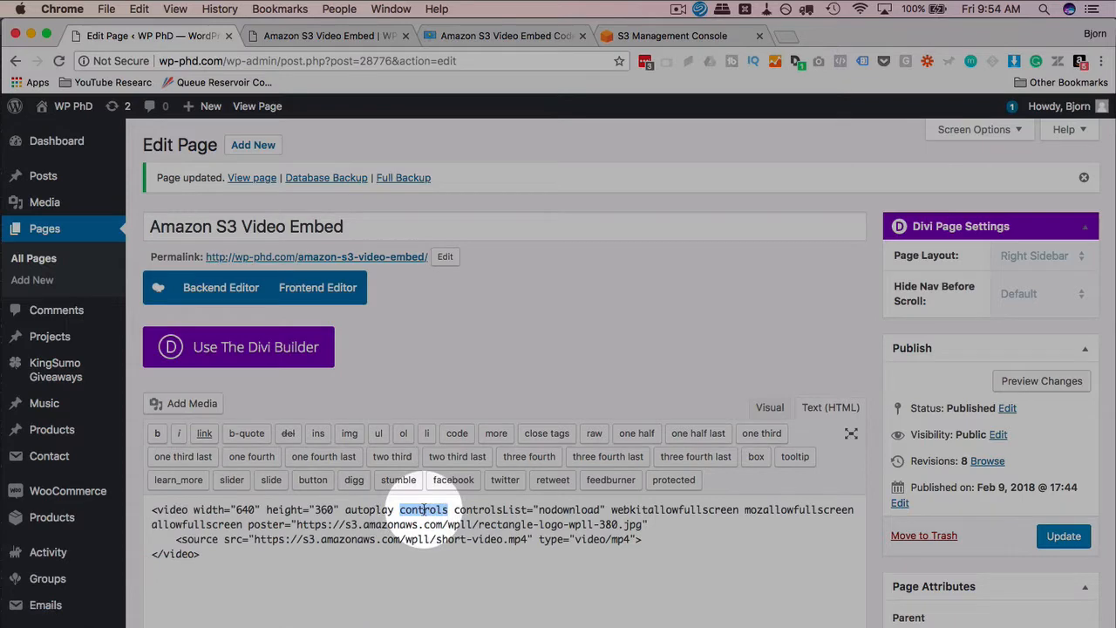
right_click(424, 510)
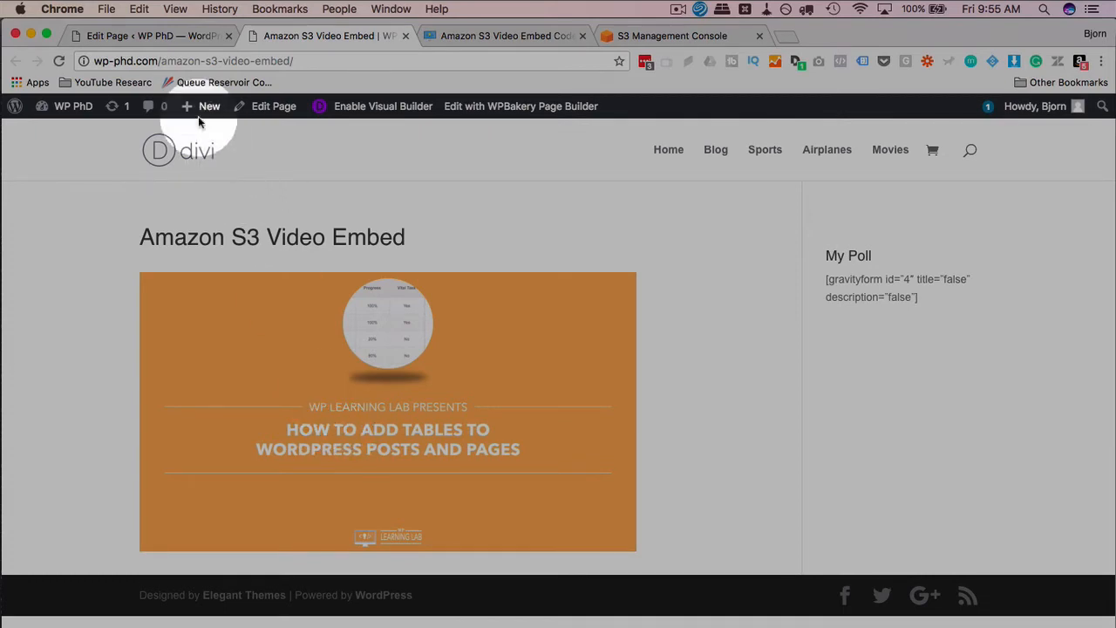
click(274, 106)
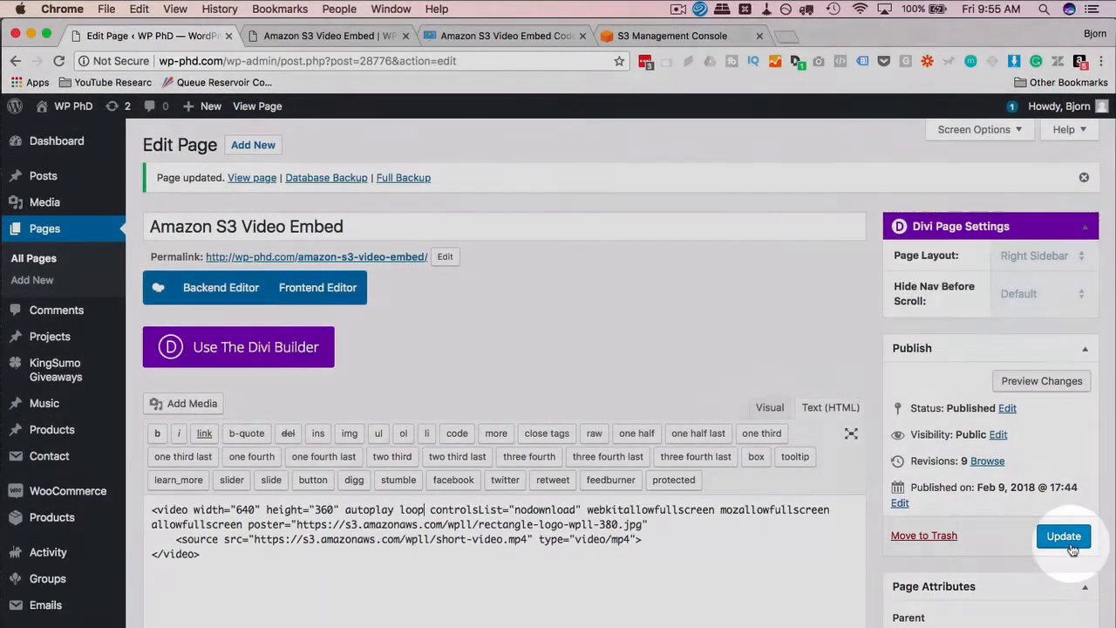
Save the page with loop added and test the control-free looping video live.
click(323, 34)
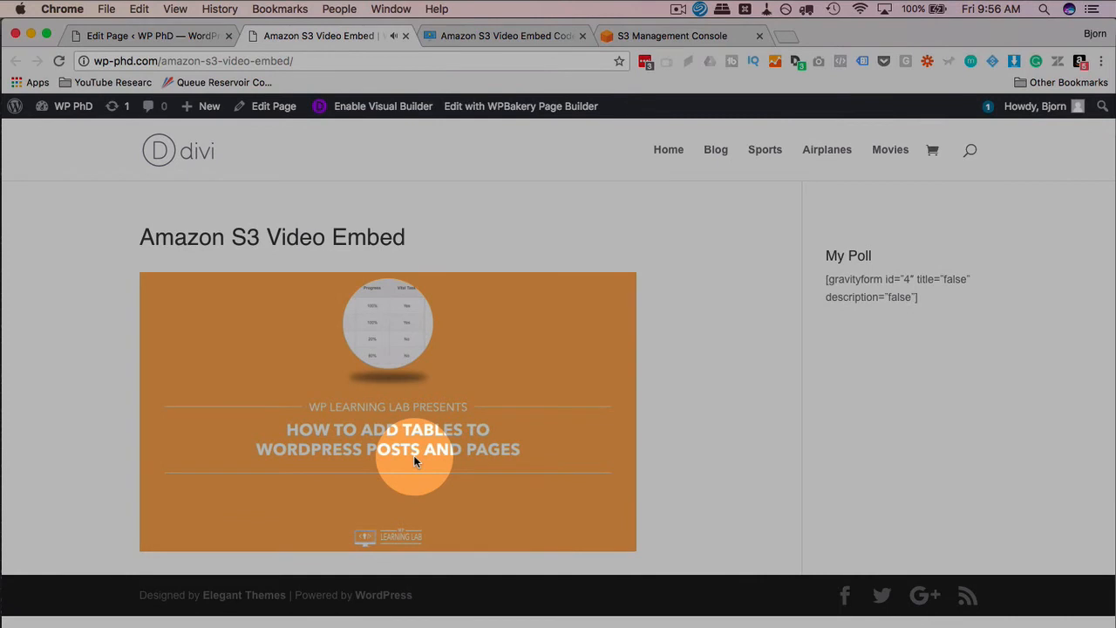
click(415, 457)
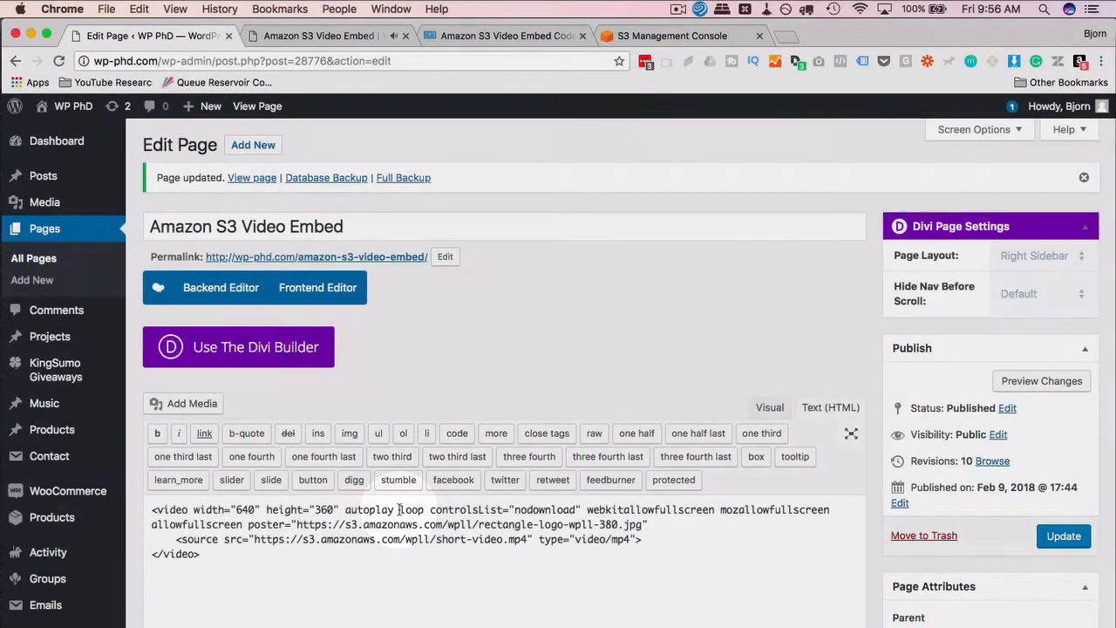
Restore controls after loop in the video tag, update and check the live control bar.
text(ct)
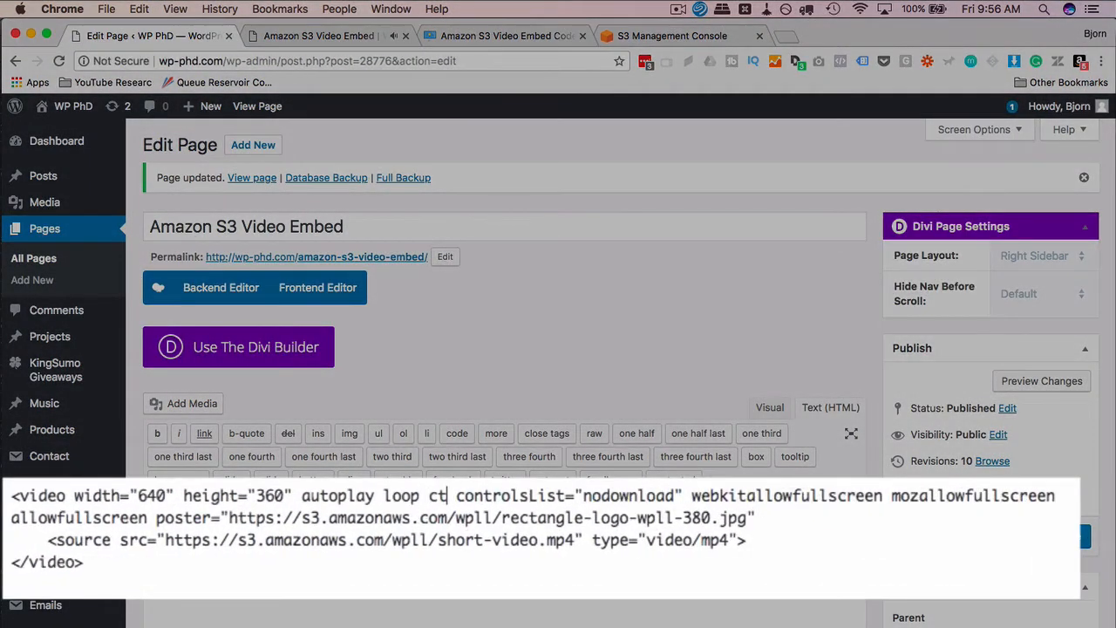
text(ontrol)
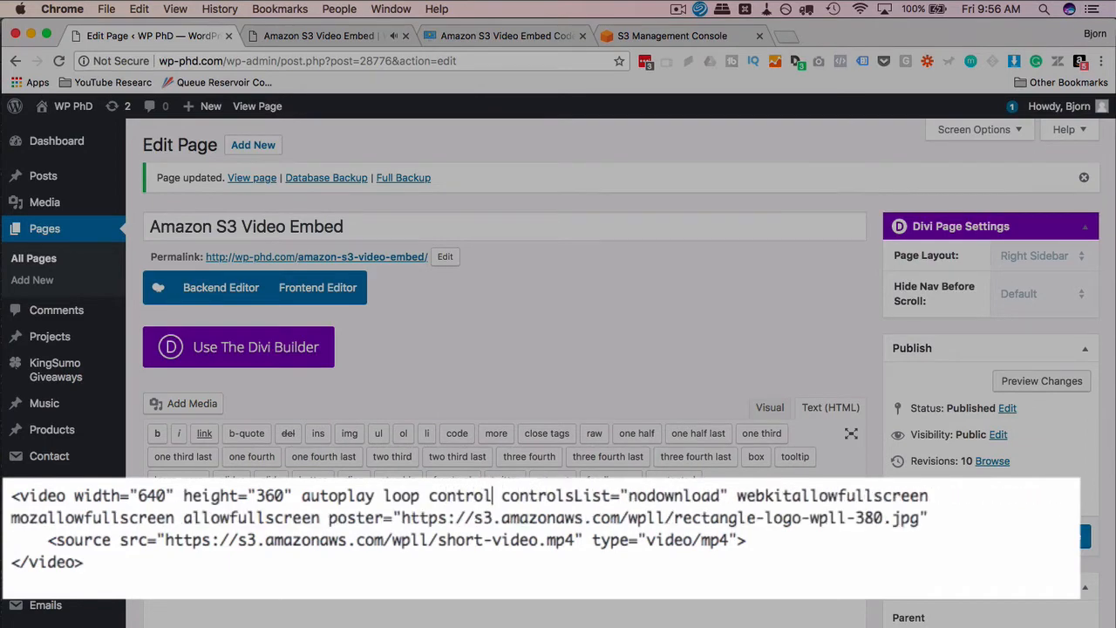
click(1064, 535)
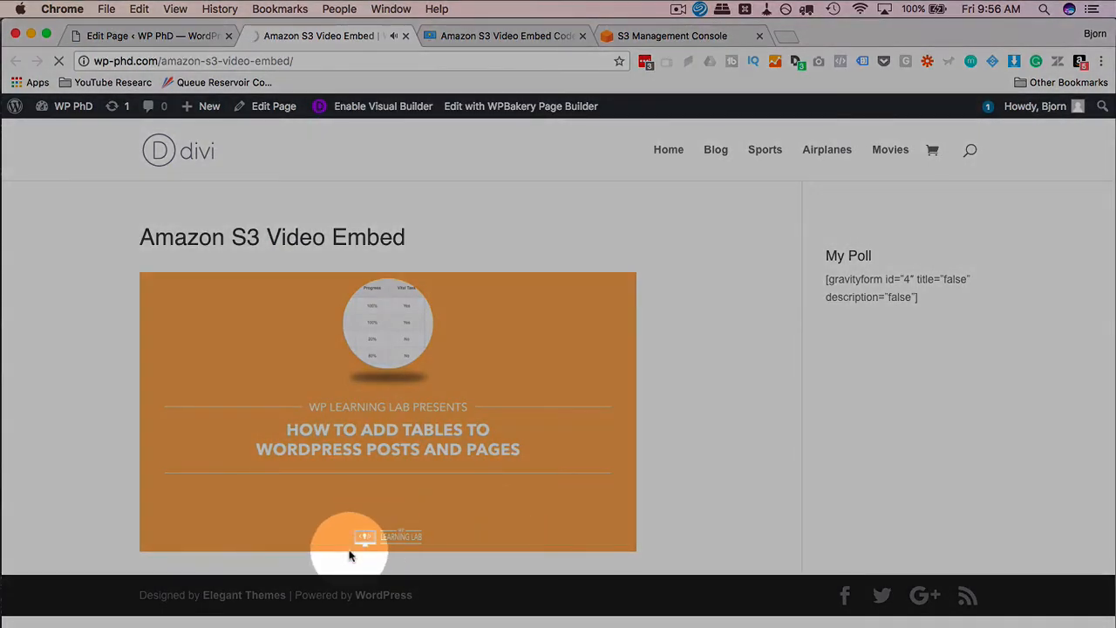
click(349, 545)
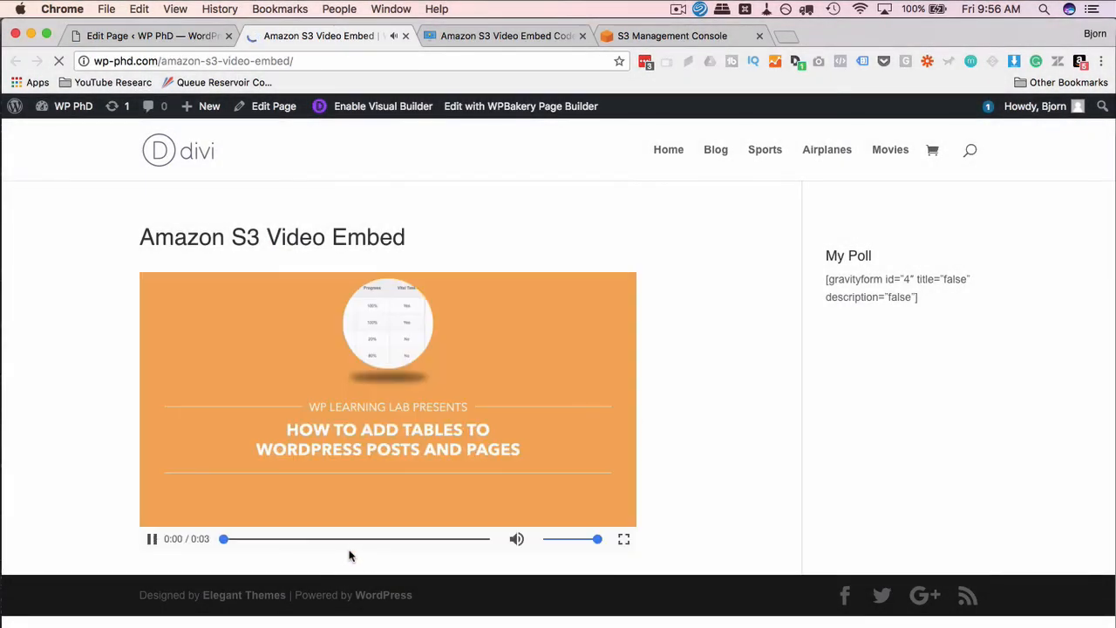